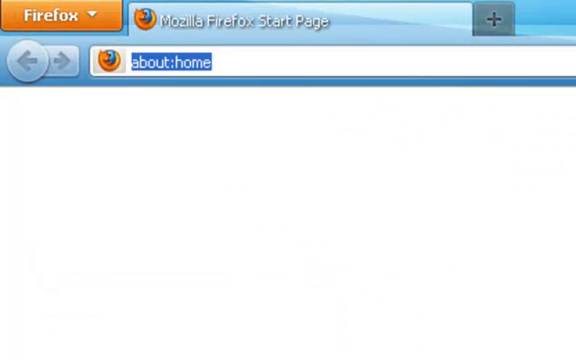
Step: Enter xboxisozone.com in Firefox's address bar to load the homepage
type("xboxisozone.com/")
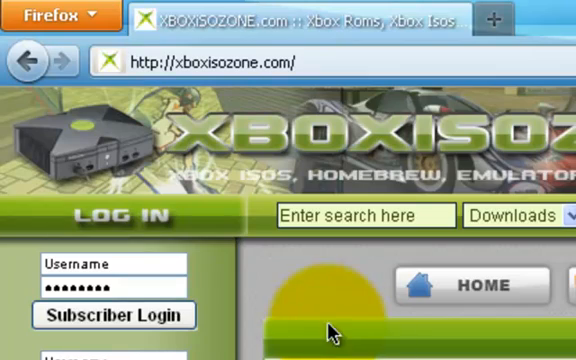
Step: Search the site for 'GTA' and open the GTA San Andreas (1 of 3) result
scroll("down", 3)
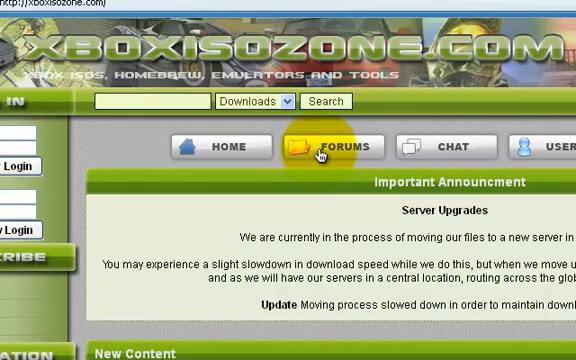
type("GTA")
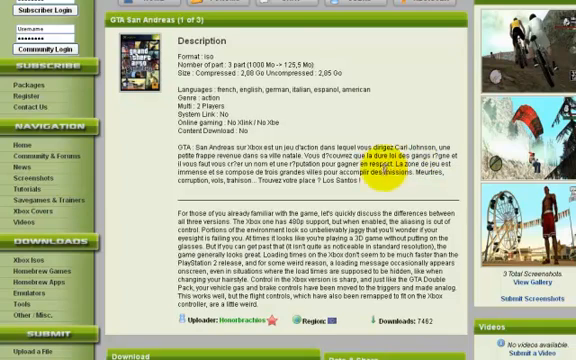
Step: View part 1's Download section, then return to the GTA search results
scroll("down", 3)
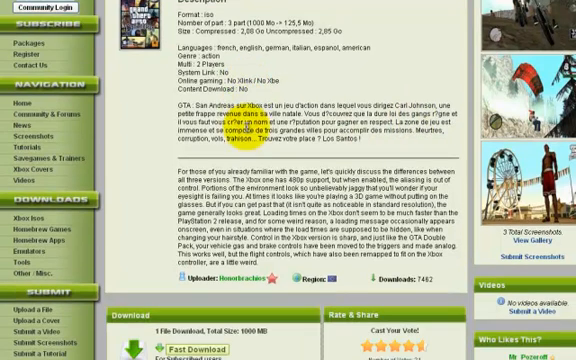
scroll("down", 3)
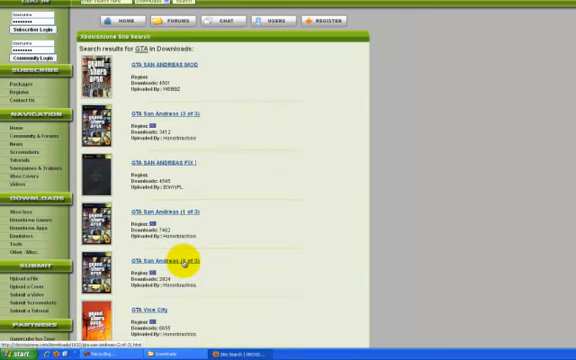
Step: Open the GTA San Andreas (3 of 3) page and view its Download section
left_click(162, 261)
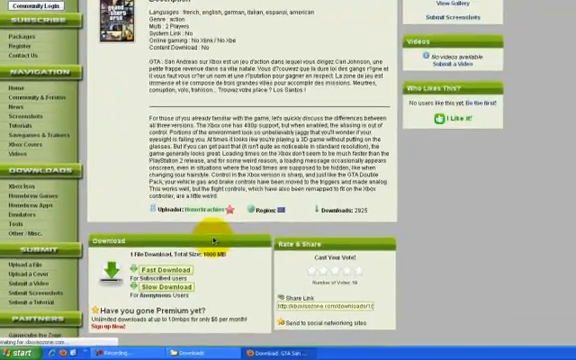
scroll("down", 3)
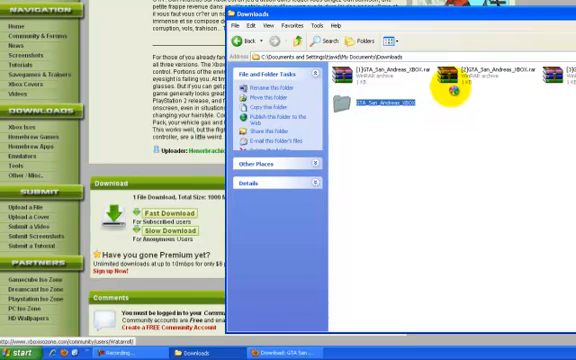
Step: Open the Downloads folder holding the three RAR parts and the GTA_San_Andreas_XBOX folder
double_click(359, 82)
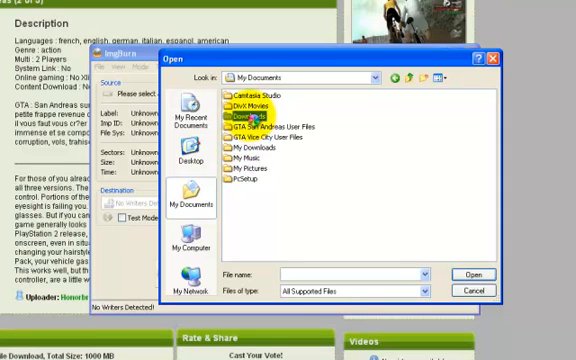
Step: Navigate ImgBurn's file dialog into Downloads, then into the GTA_San_Andreas_XBOX folder
double_click(255, 120)
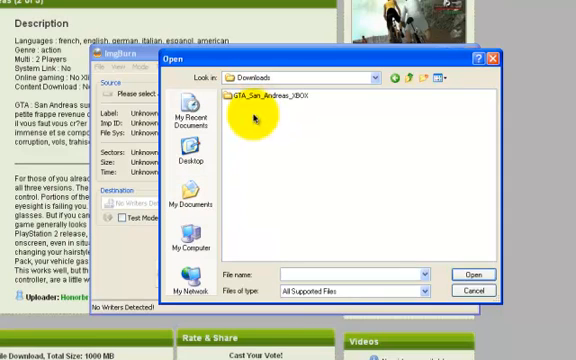
double_click(278, 98)
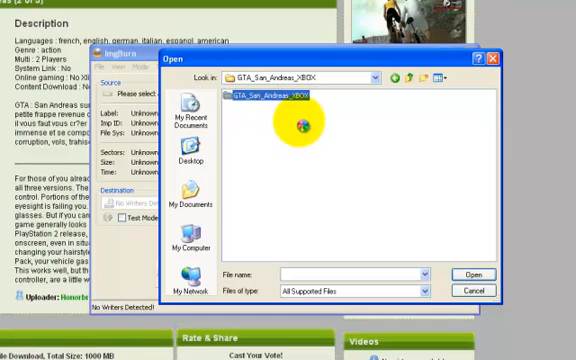